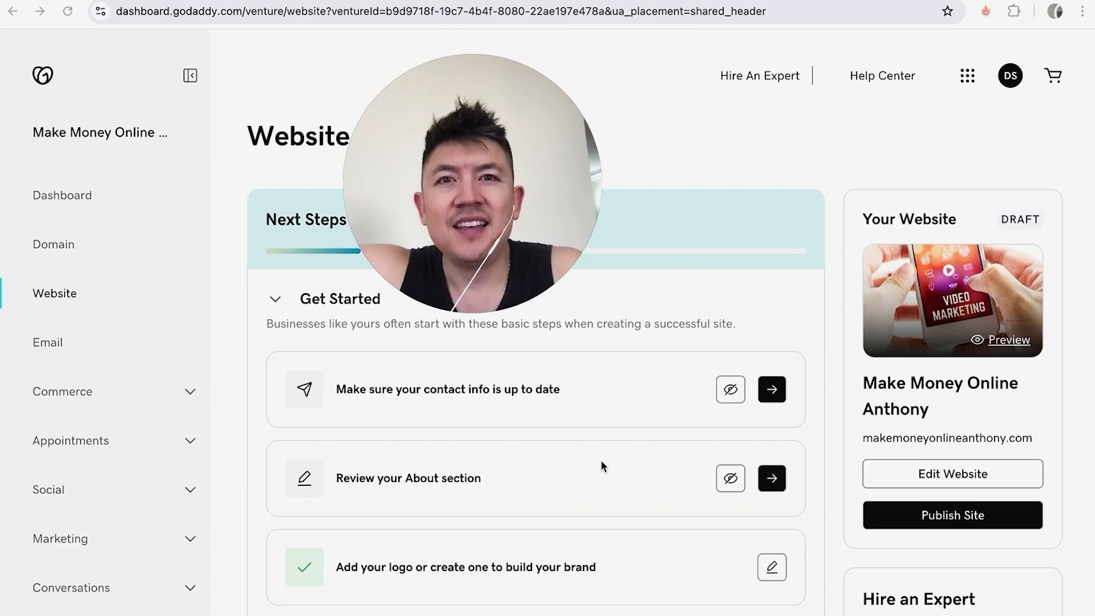
{"action": "mouse_move", "coordinate": [444, 532]}
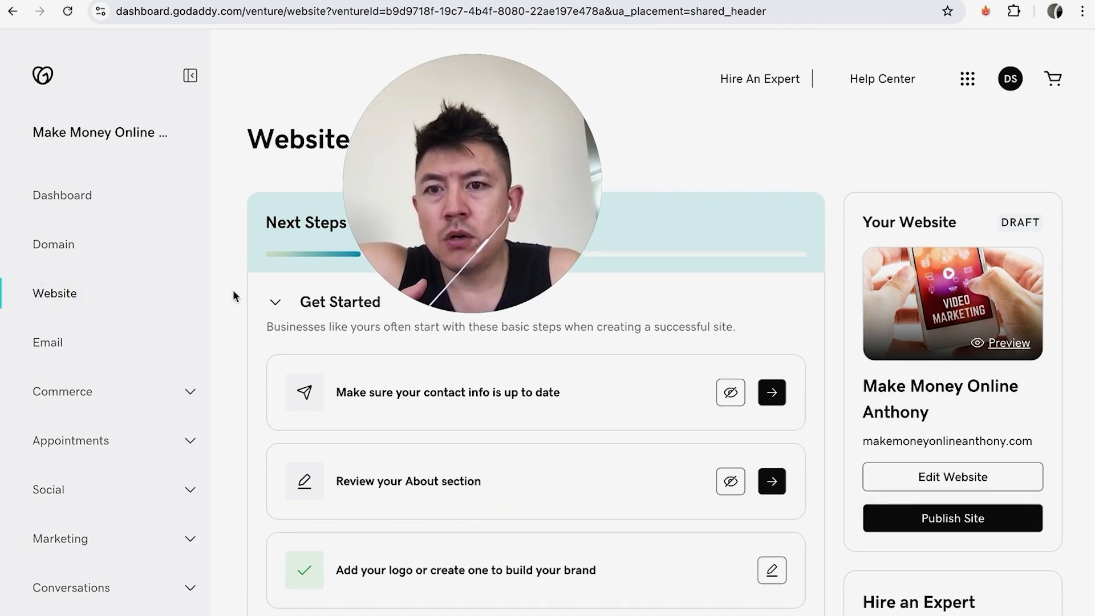
Open the Make Money Online Anthony site in the website editor from its Your Website card
{"action": "scroll", "scroll_direction": "down", "scroll_amount": 3}
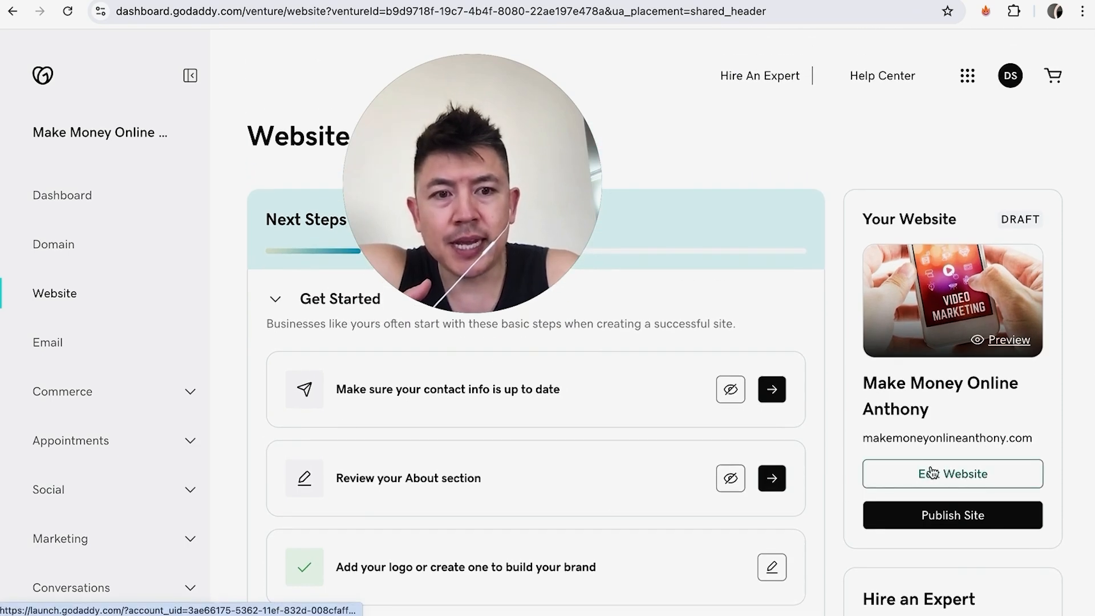
{"action": "left_click", "coordinate": [952, 474]}
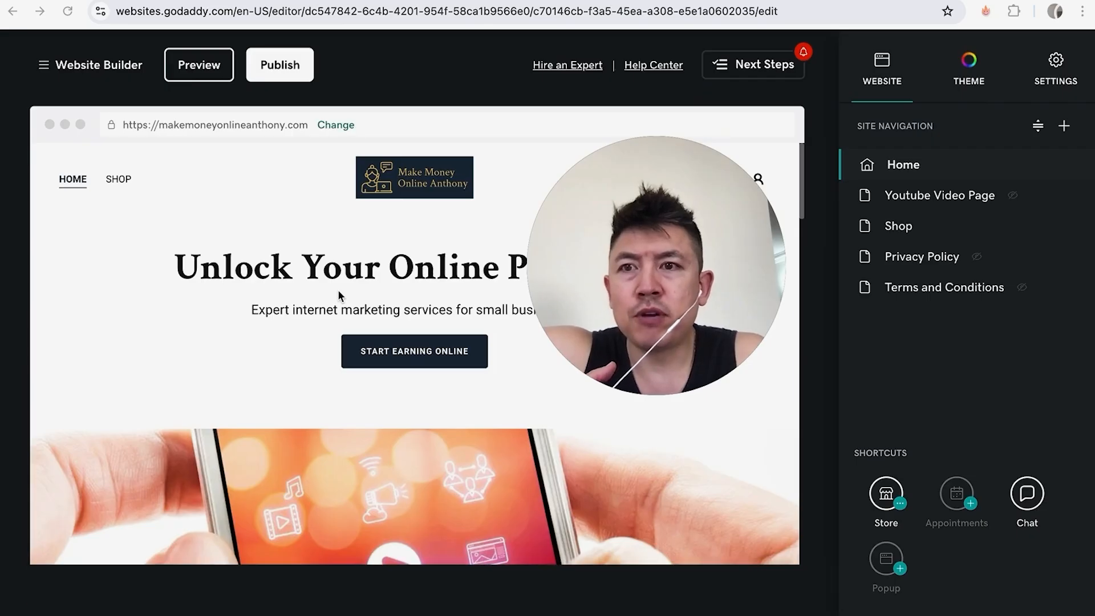
{"action": "scroll", "scroll_direction": "down", "scroll_amount": 3}
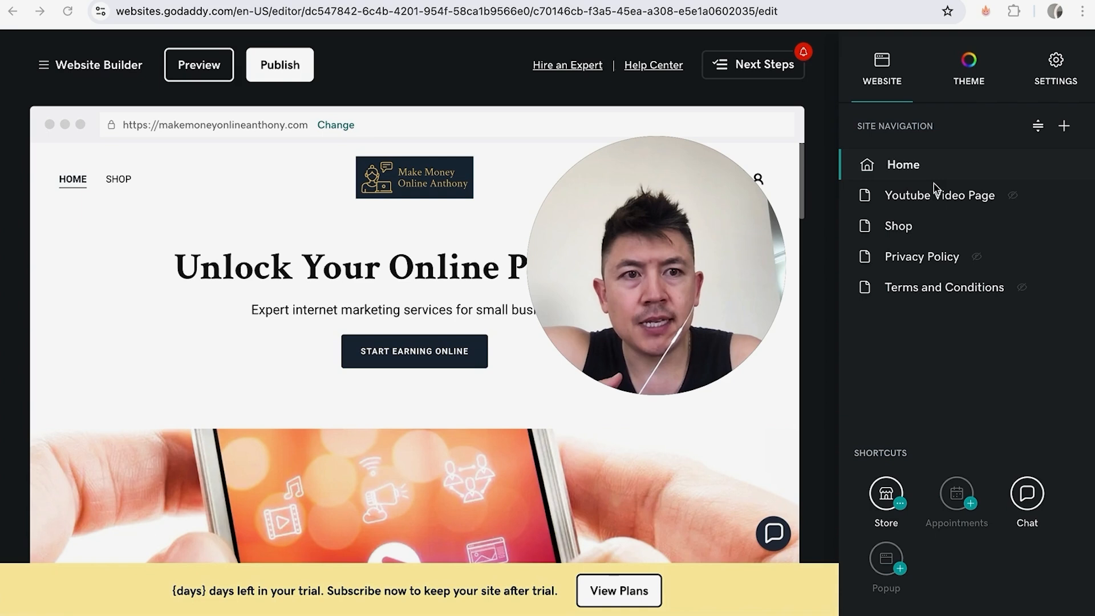
{"action": "mouse_move", "coordinate": [946, 202]}
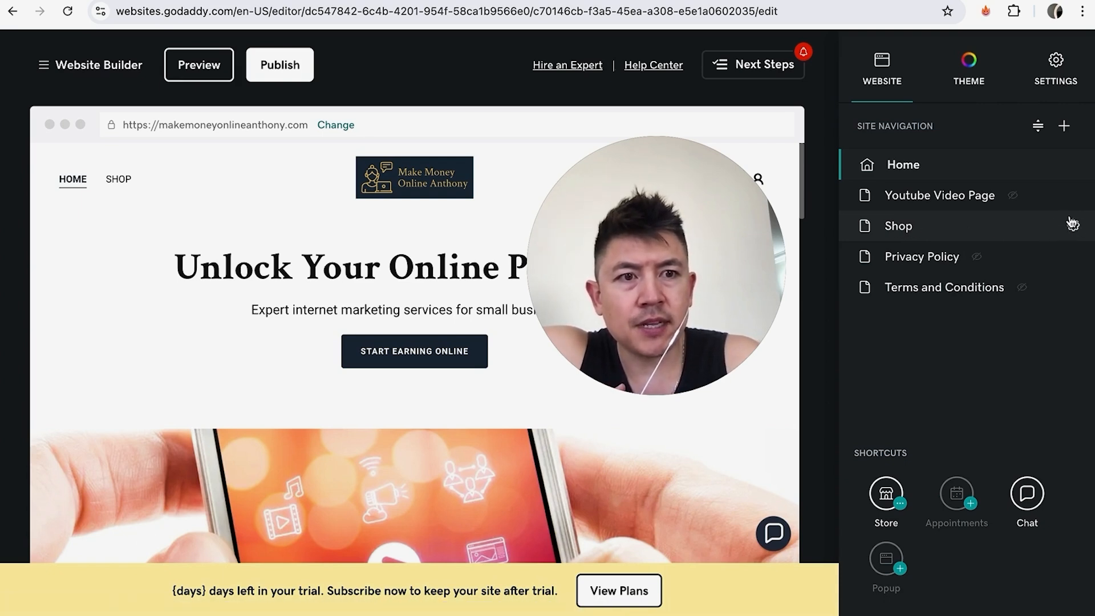
Delete the Shop page from Site Navigation and confirm the deletion
{"action": "left_click", "coordinate": [1074, 226]}
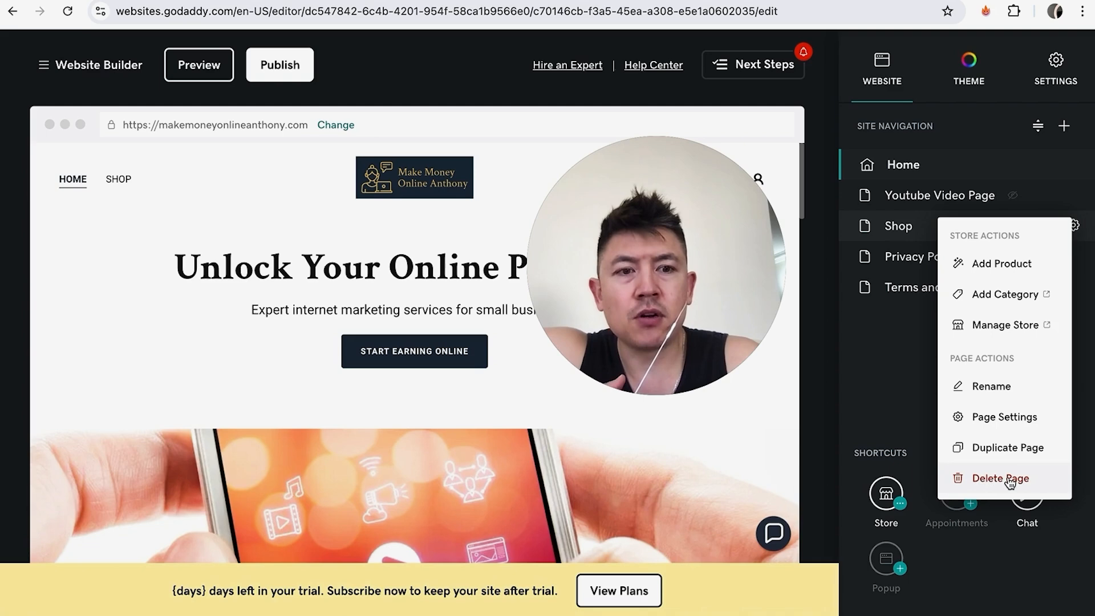
{"action": "left_click", "coordinate": [999, 478]}
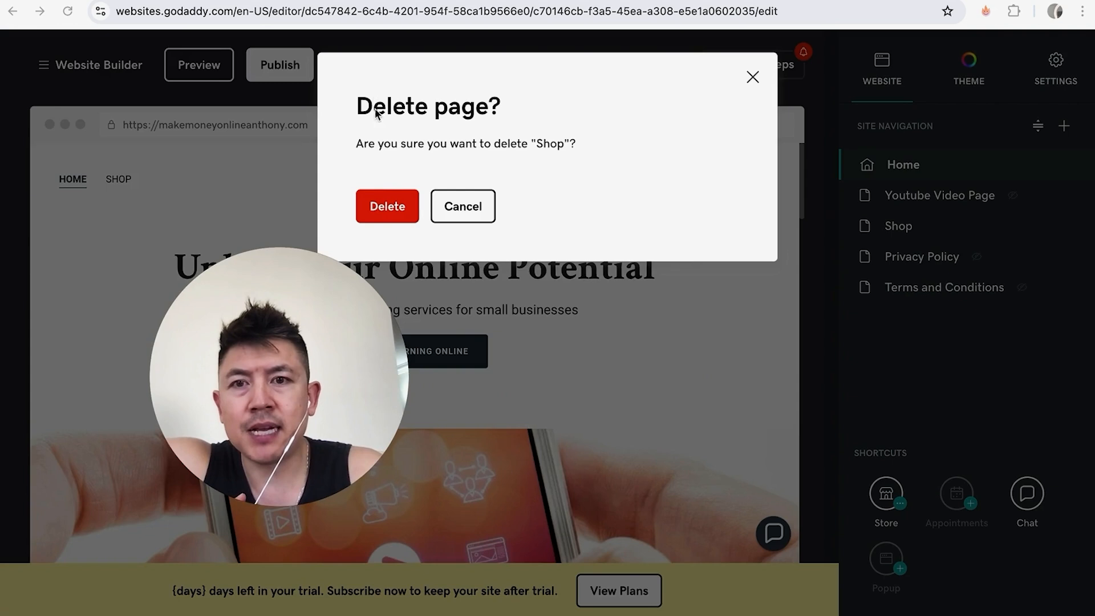
{"action": "left_click", "coordinate": [386, 206]}
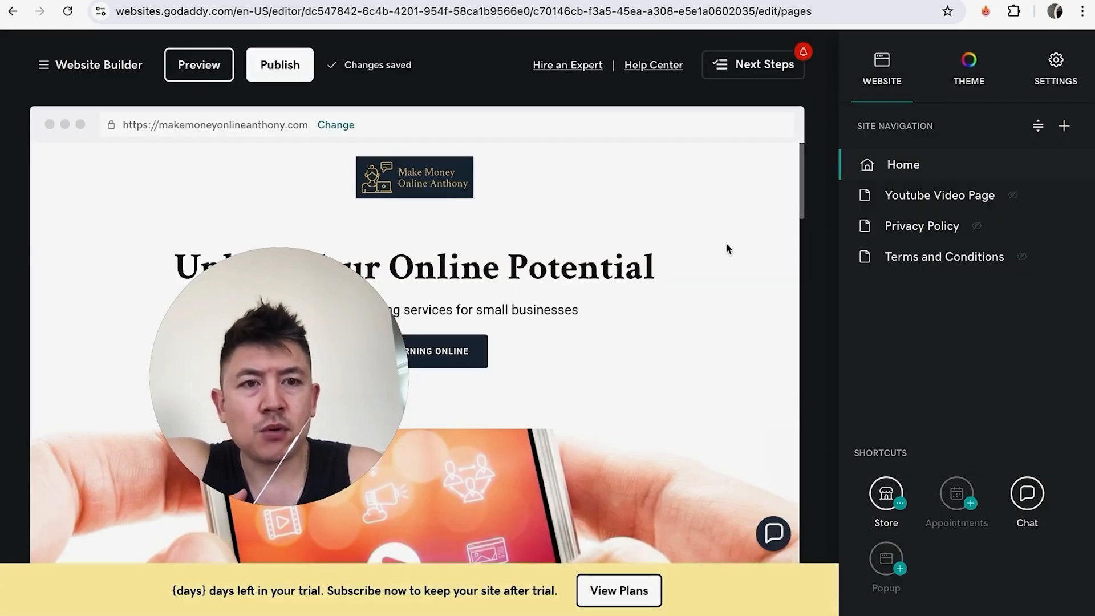